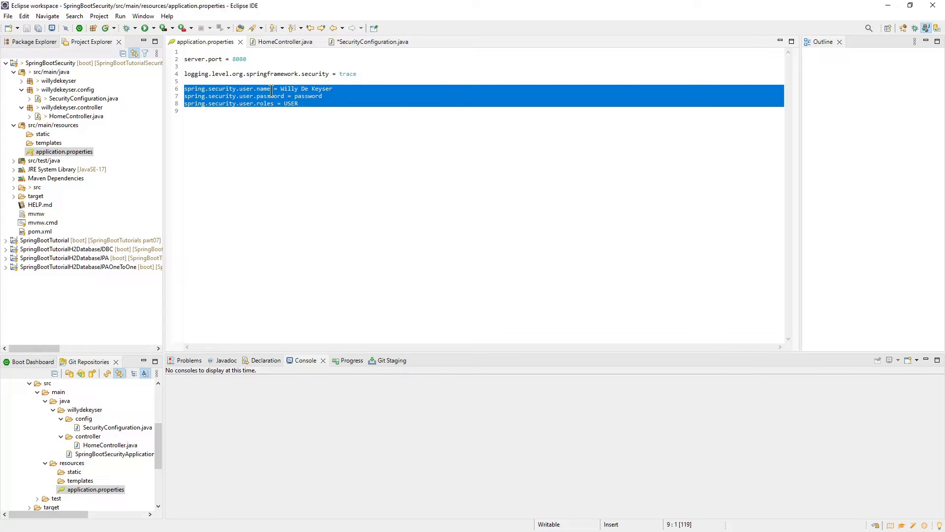
mouse_move(256, 101)
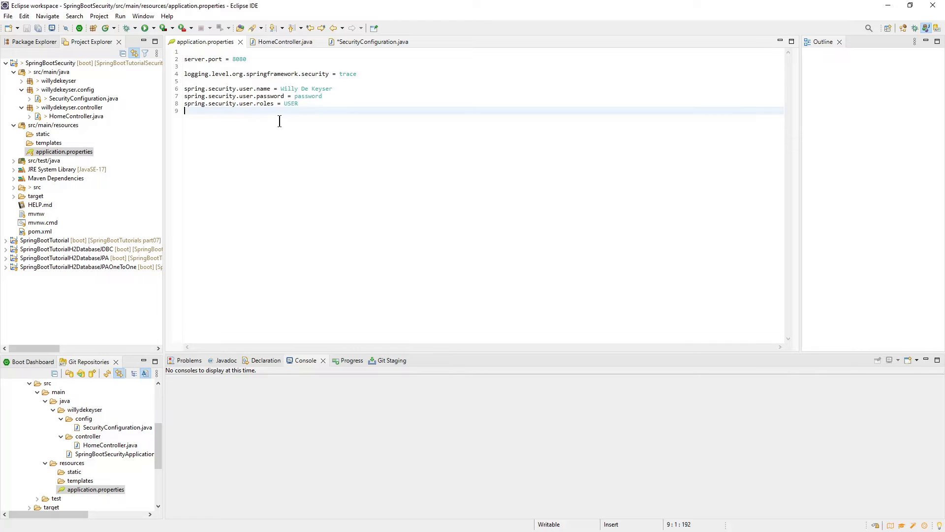
mouse_move(283, 41)
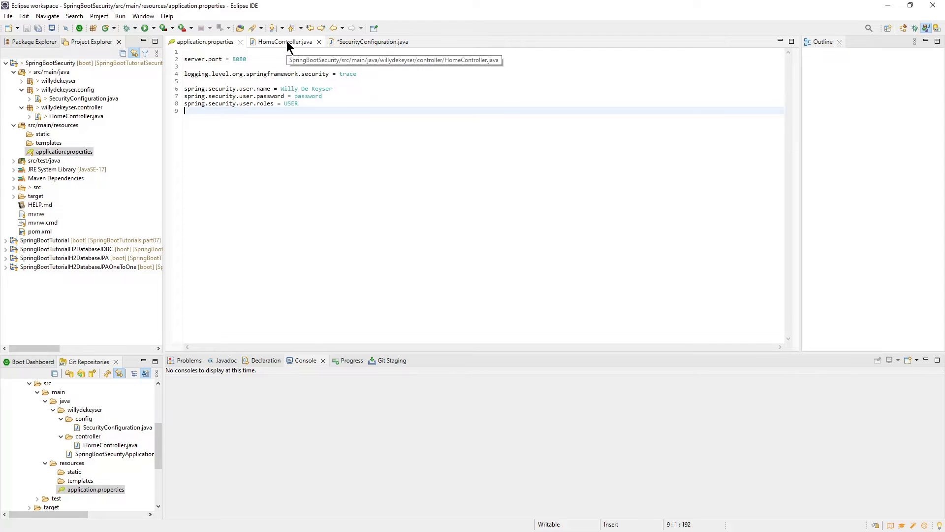
mouse_move(287, 41)
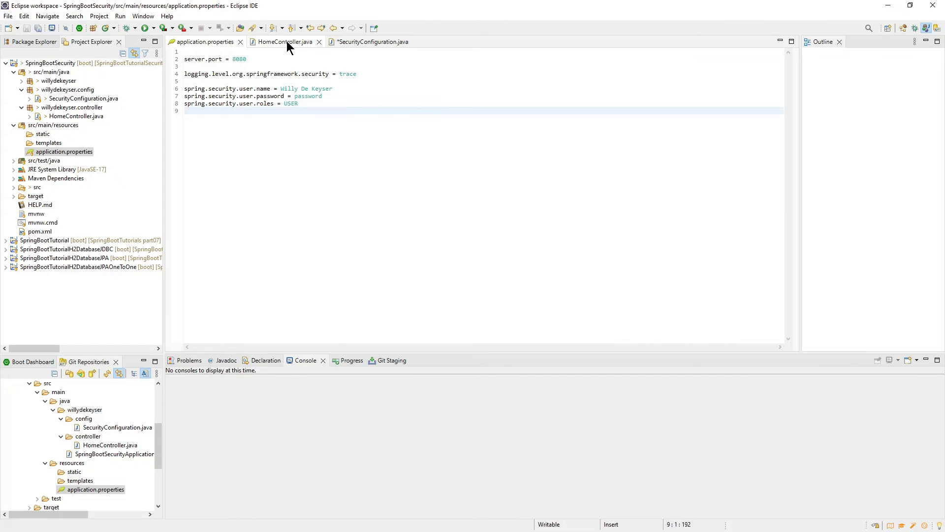
click(284, 41)
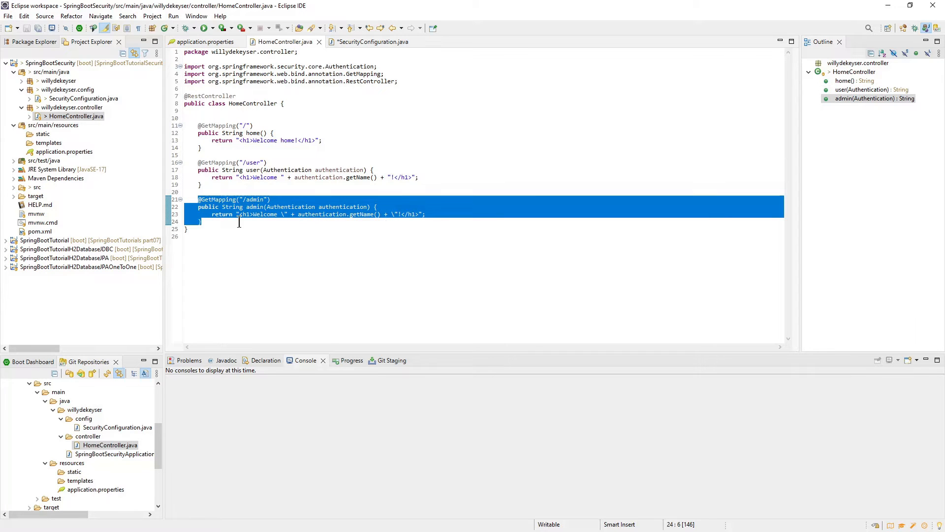
double_click(289, 169)
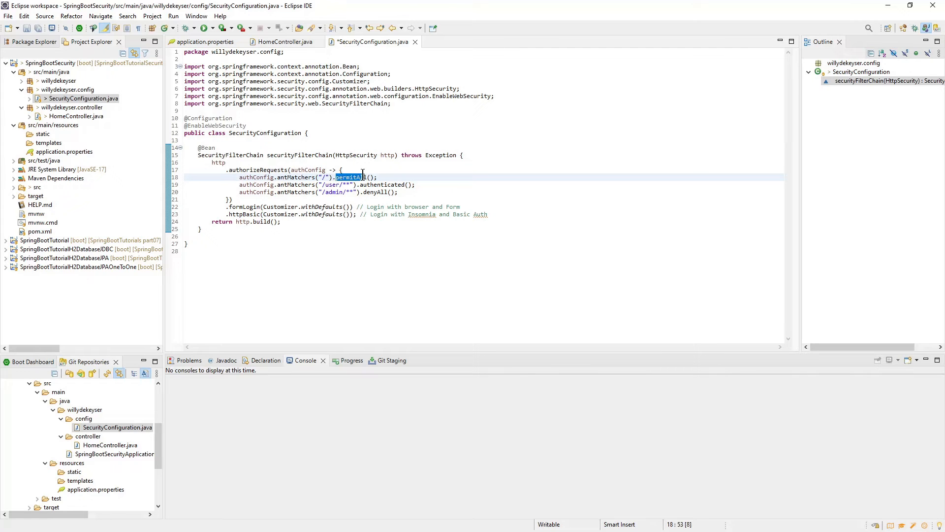
- Review SecurityConfiguration's permitAll root rule and basic authentication defaults, then save the class
double_click(373, 184)
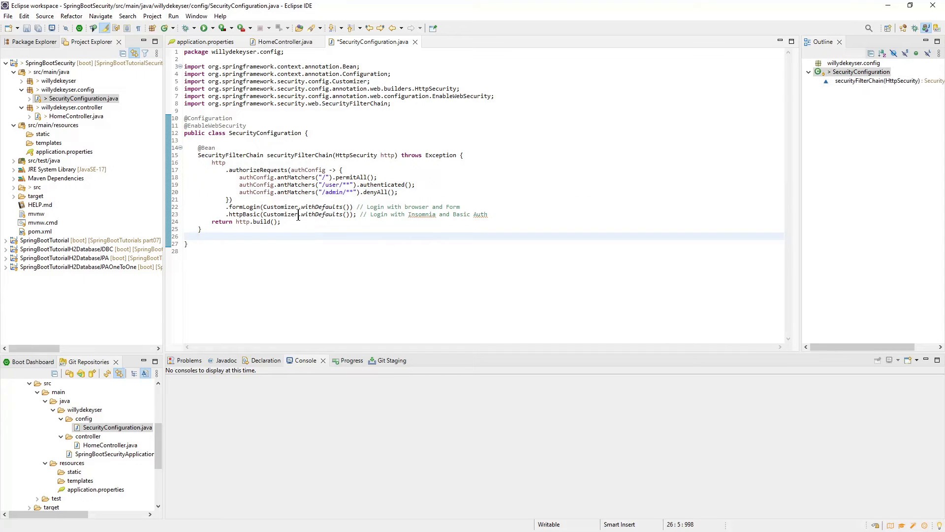
double_click(321, 214)
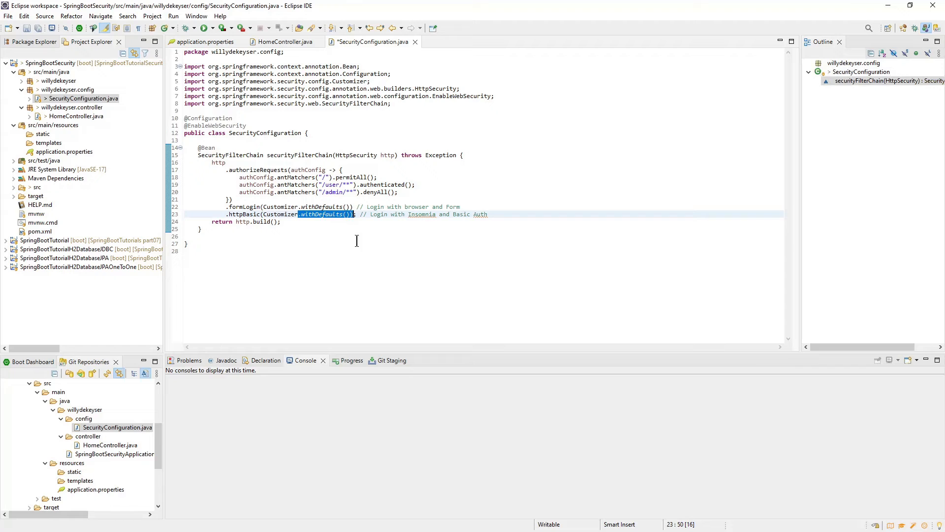
click(187, 243)
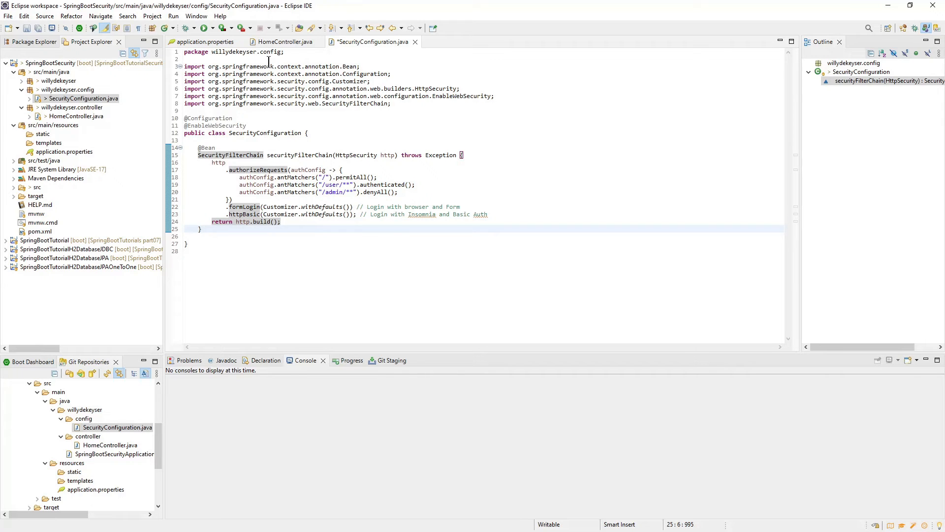
- Run SpringBootSecurity as a Spring Boot App from the toolbar
click(213, 28)
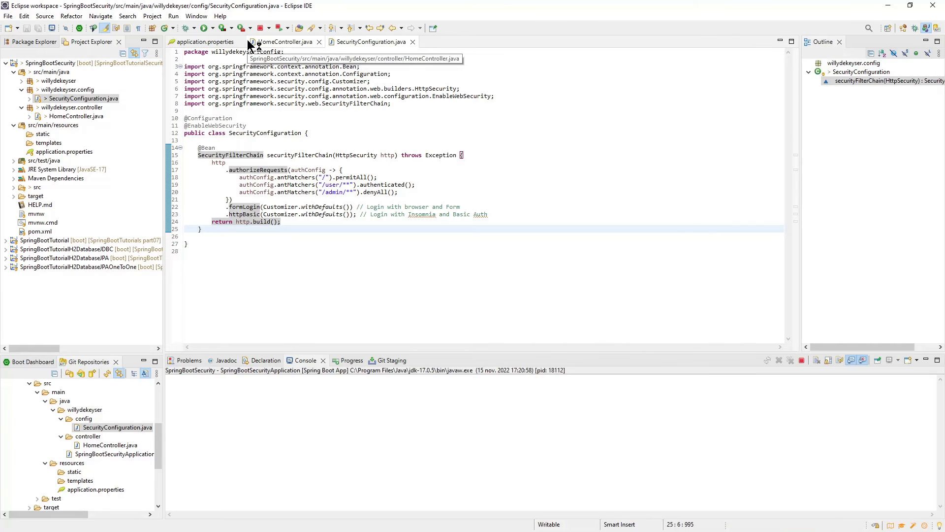
click(206, 27)
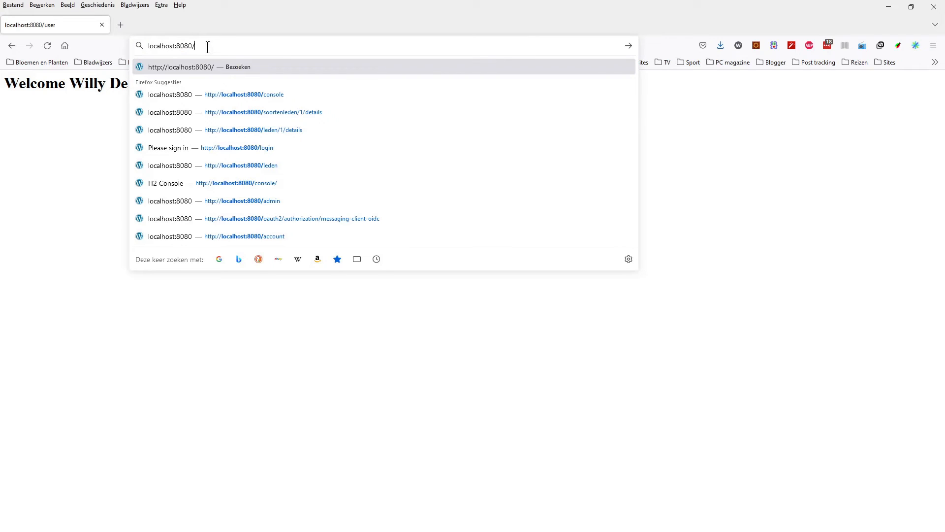
- Log in to localhost:8080/user with the saved username and password to see the welcome message
text(user)
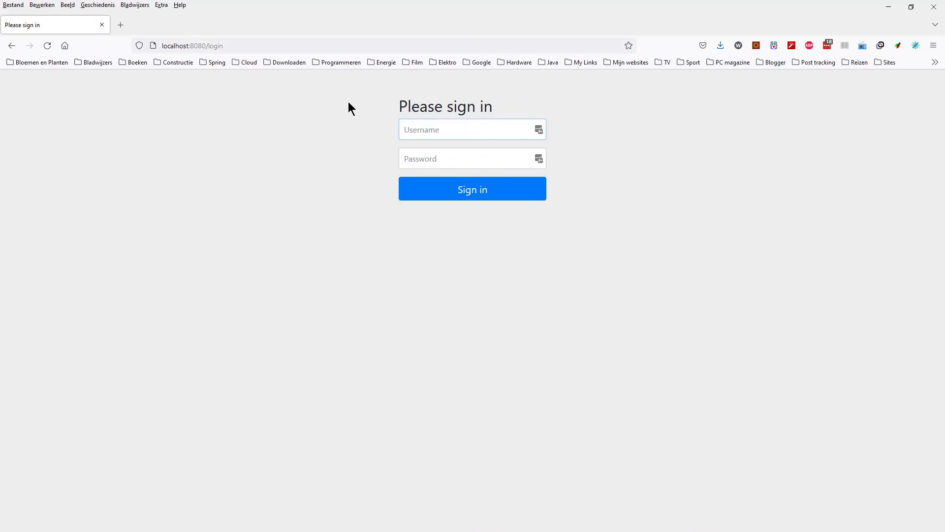
click(464, 129)
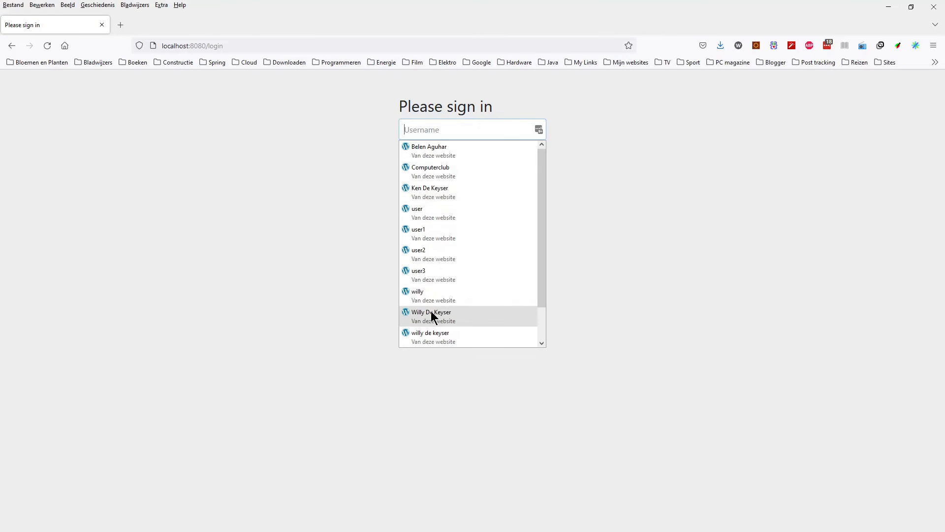
click(430, 316)
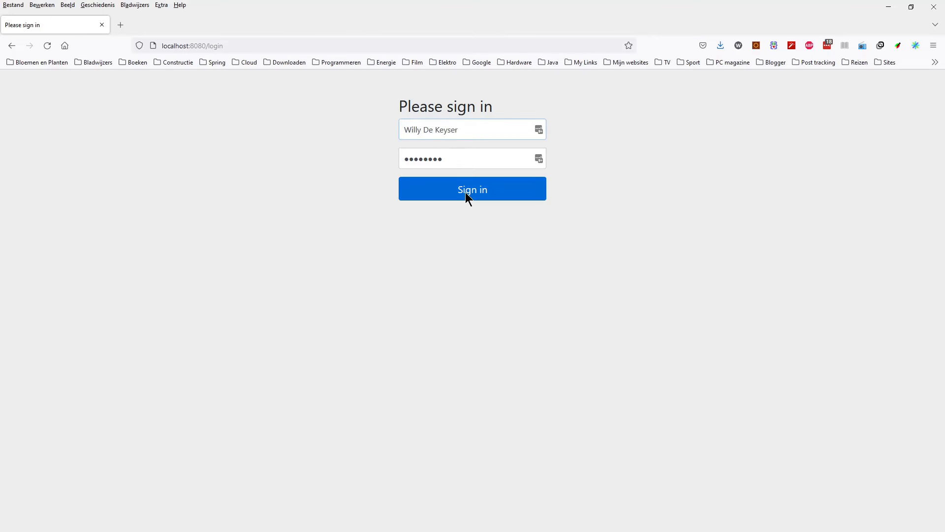
click(472, 189)
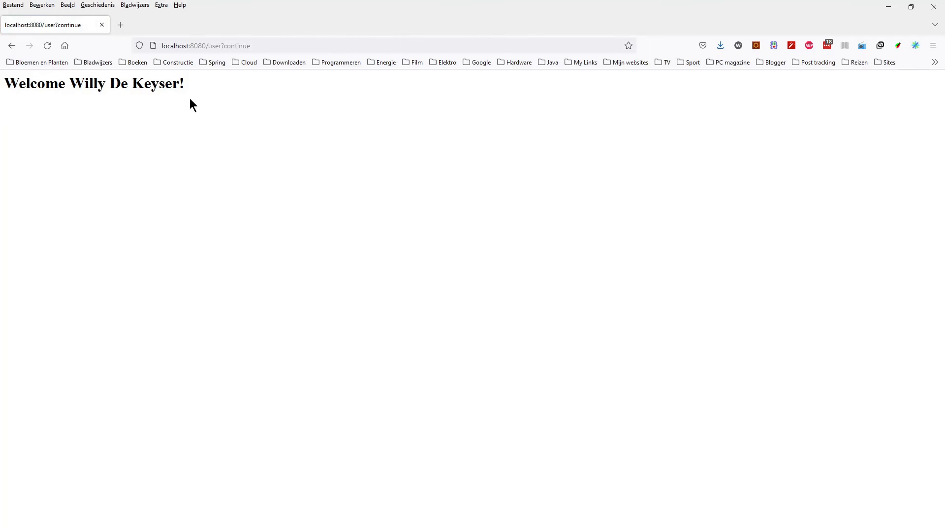
- Edit the address bar back from /user to the app's root URL
click(265, 46)
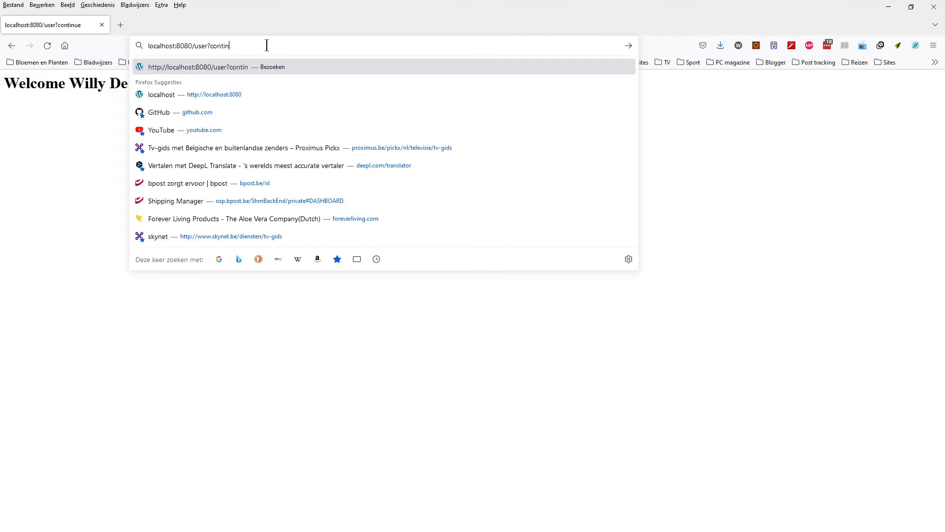
key(BackSpace)
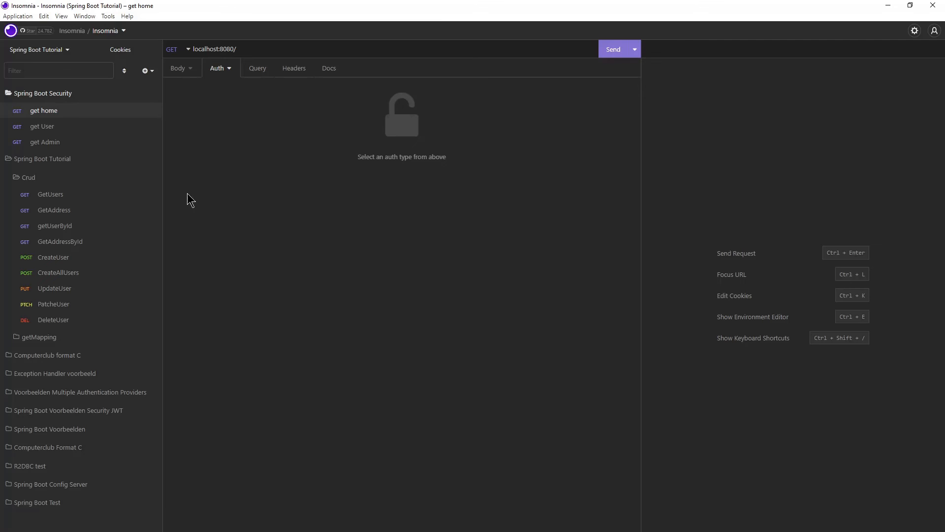
mouse_move(79, 113)
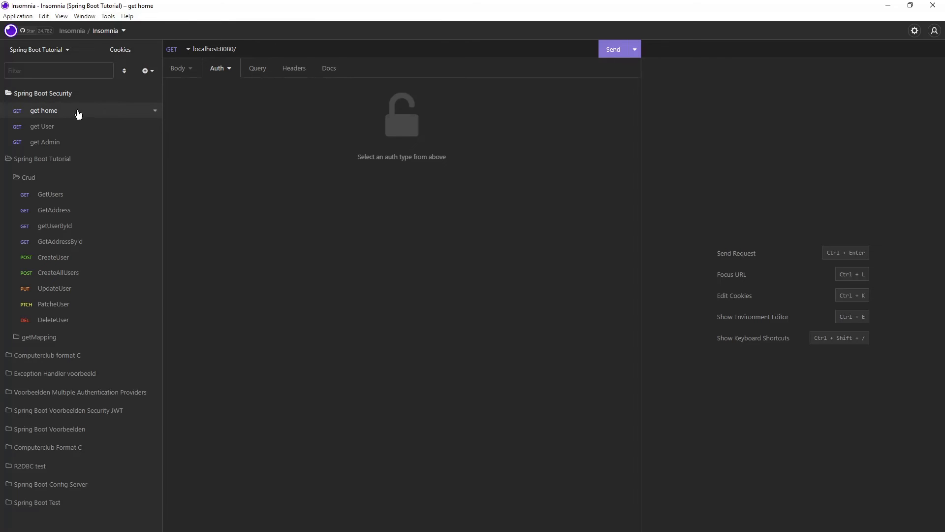
- Send the get home request and receive 200 OK with "<h1>Welcome home!</h1>"
click(613, 49)
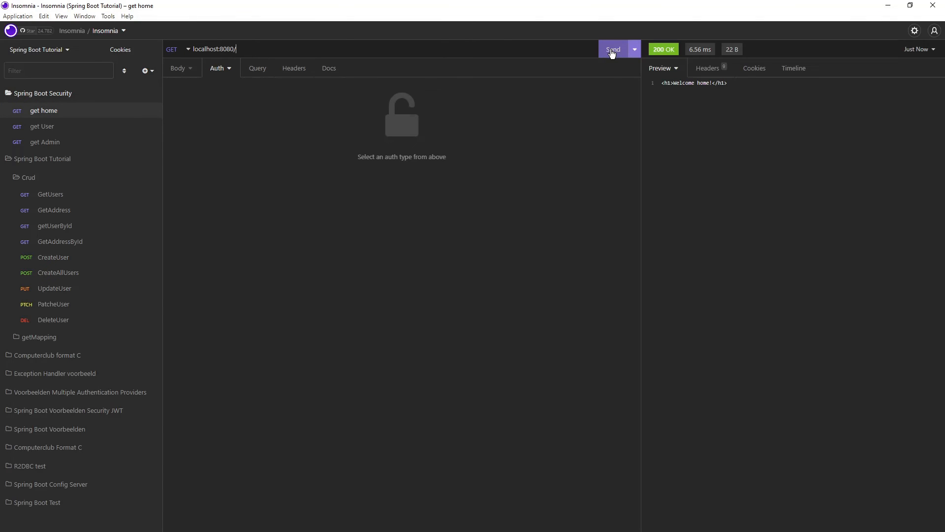
mouse_move(308, 124)
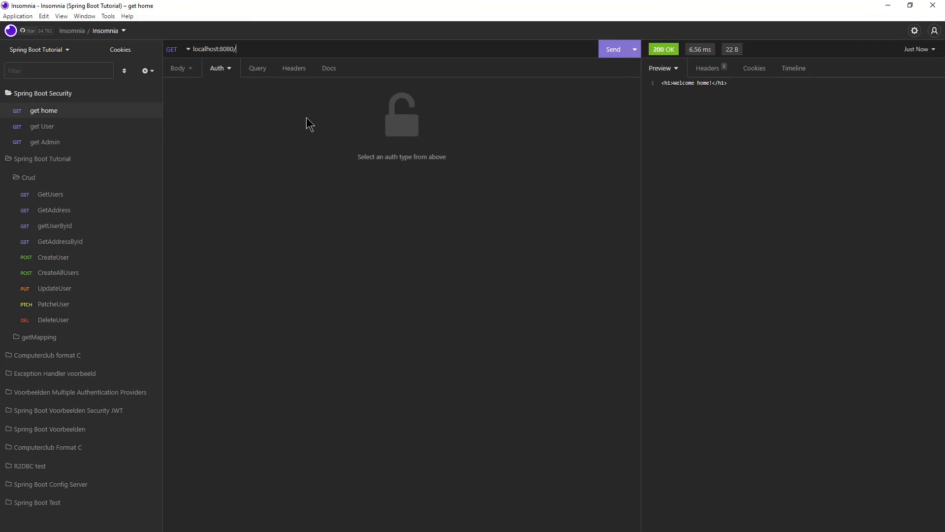
- Send get User with basic auth enabled, getting 200 OK and a JSESSIONID cookie
click(42, 126)
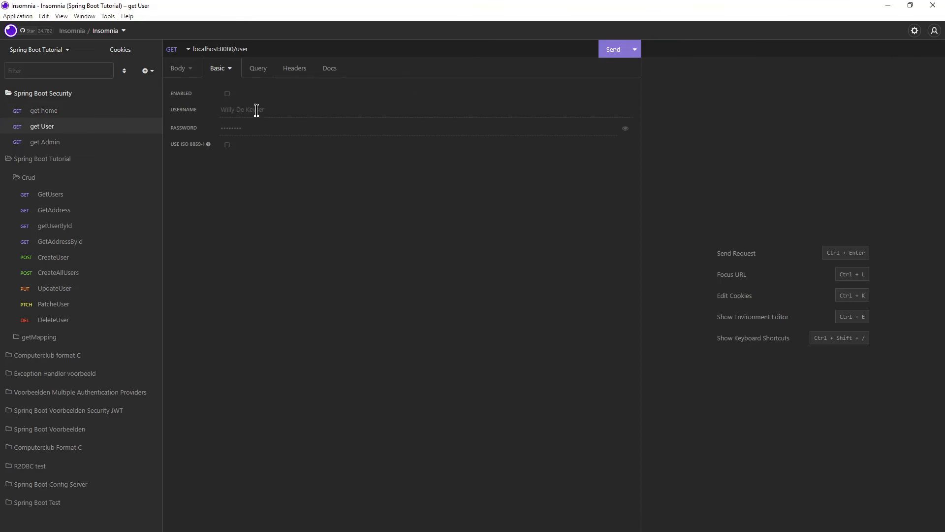
click(226, 93)
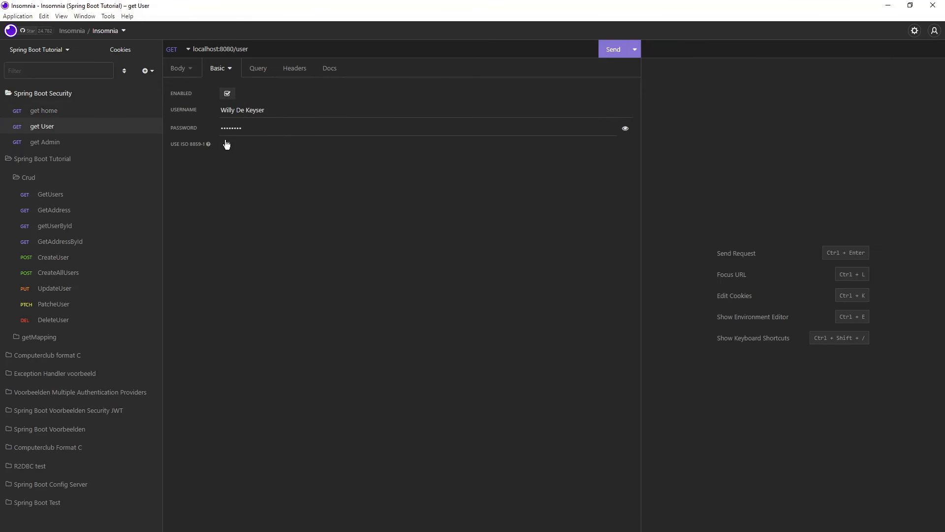
click(227, 144)
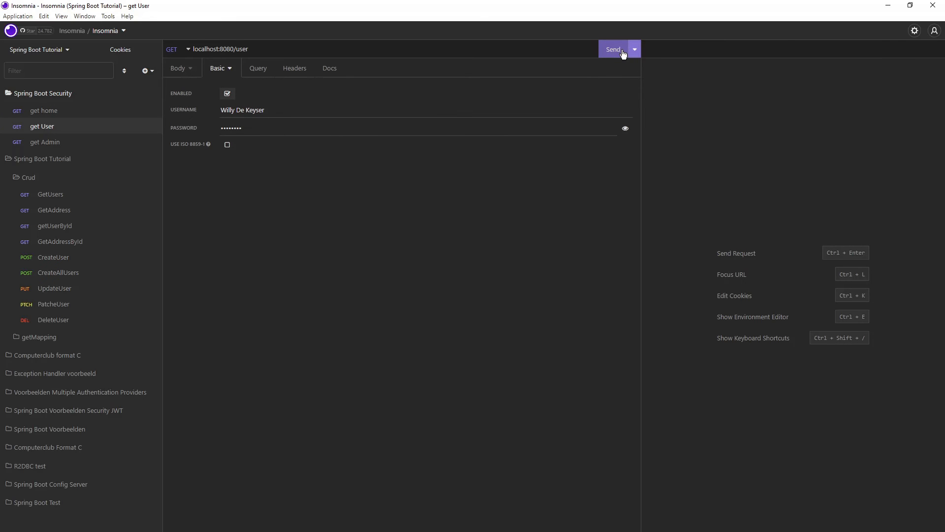
click(612, 49)
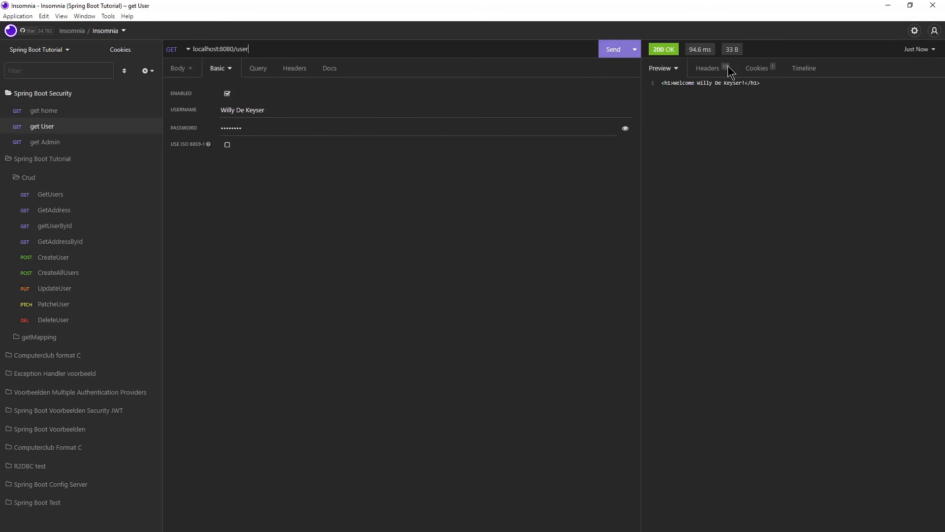
click(758, 68)
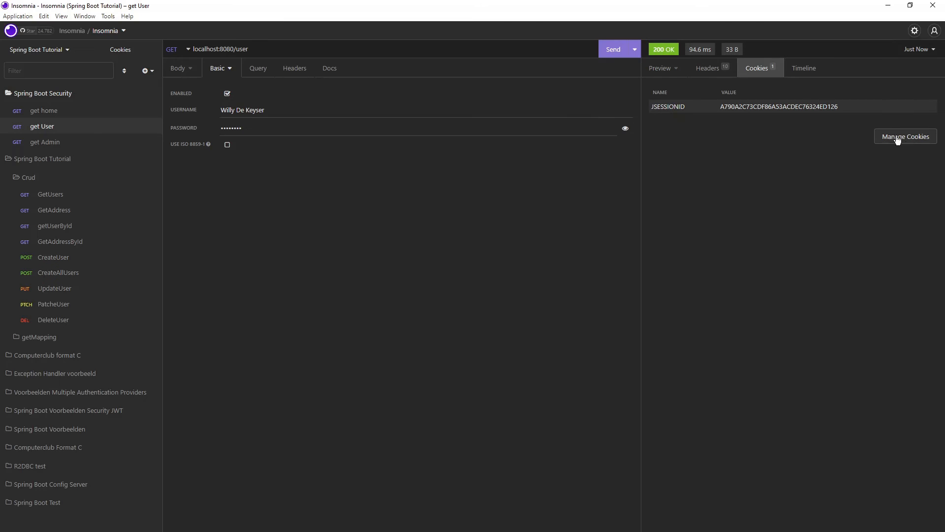
click(904, 136)
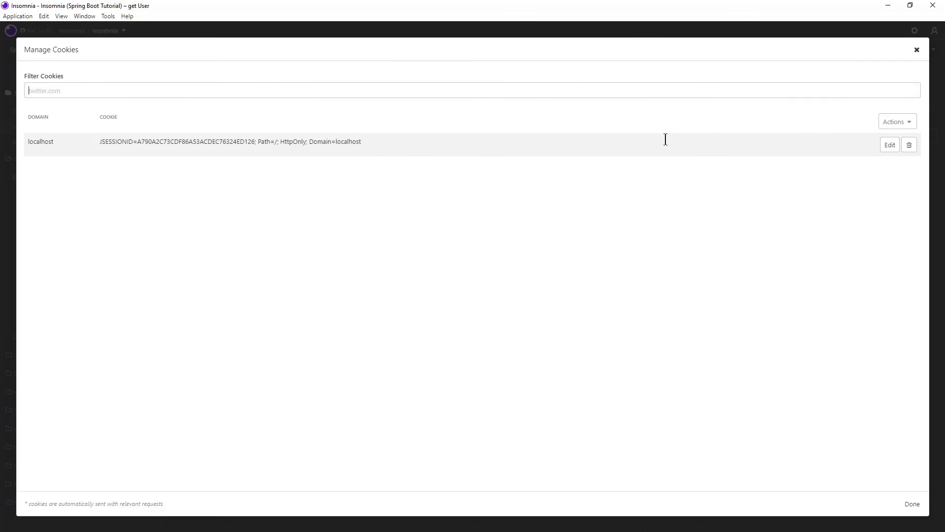
mouse_move(336, 173)
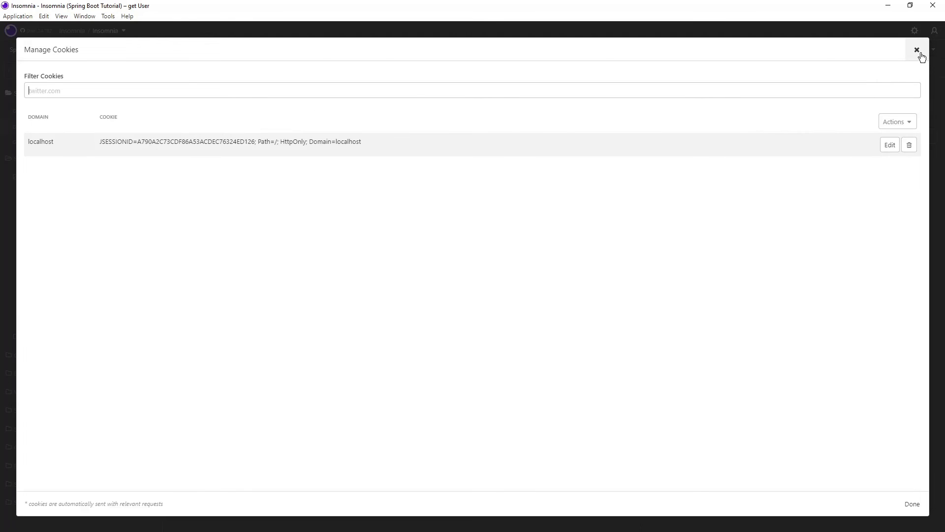
click(917, 50)
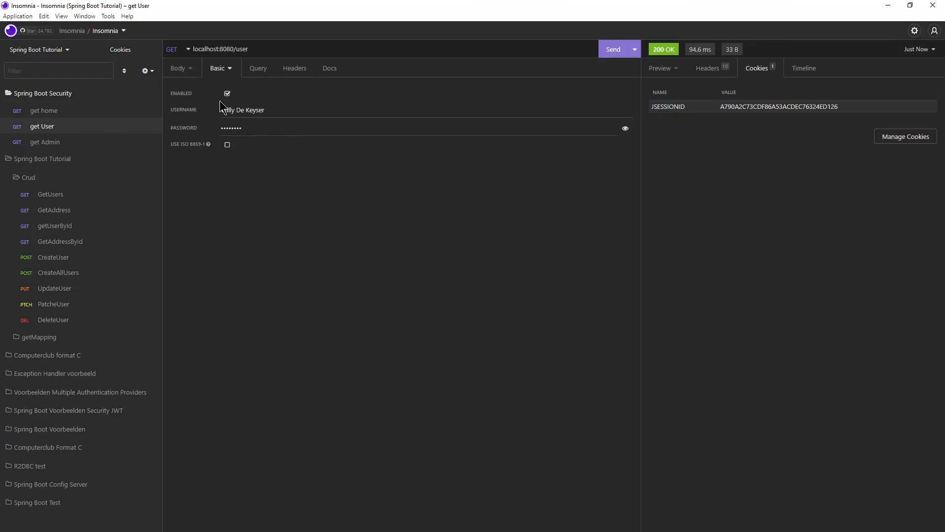
- Disable basic auth on get User and confirm the response preview still shows "Welcome Willy De Keyser!"
click(227, 93)
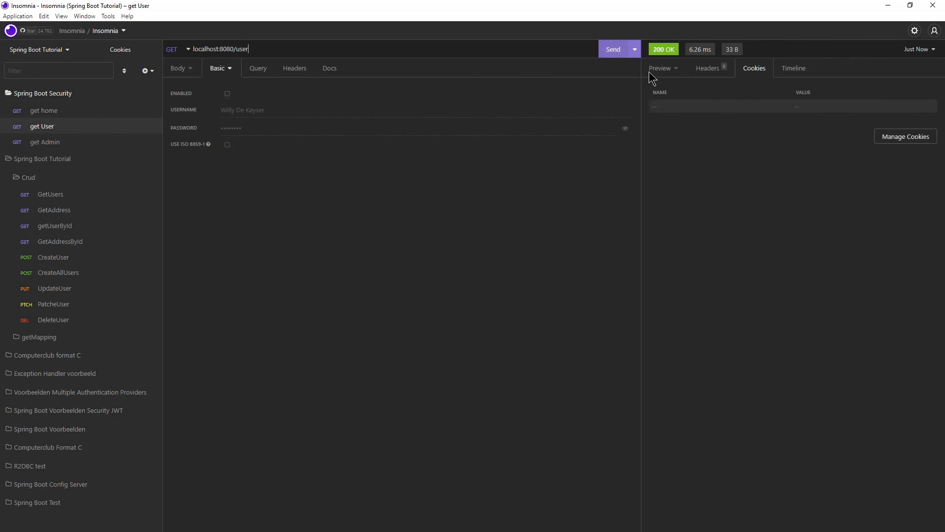
click(660, 68)
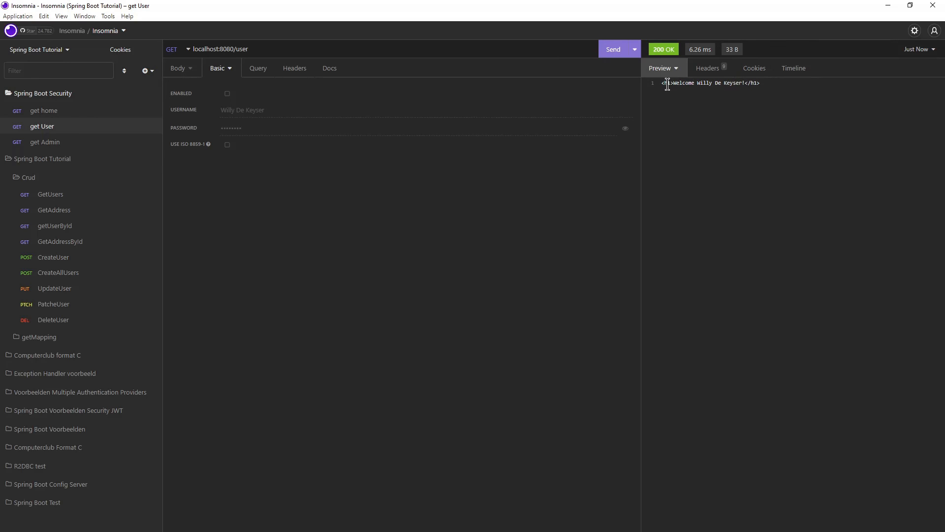
mouse_move(82, 117)
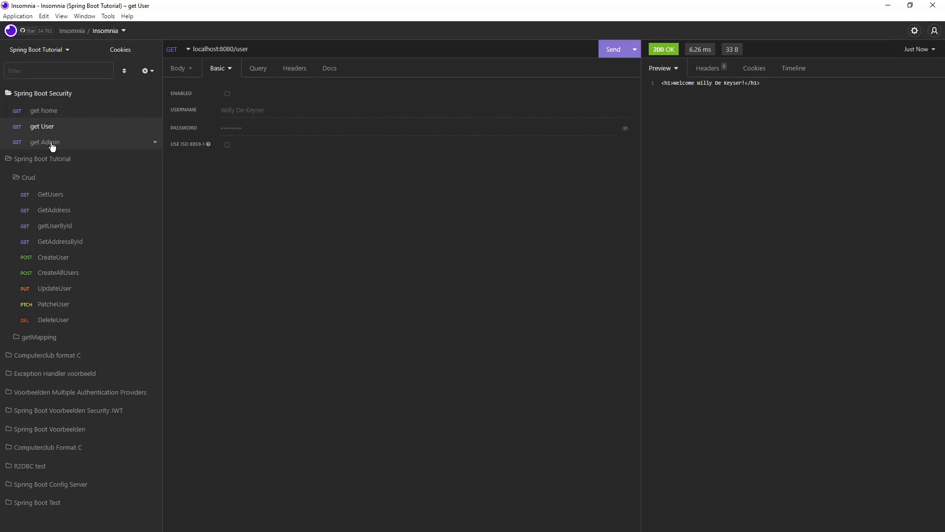
- Send the get Admin request to /admin and receive a 403 Forbidden response
click(44, 142)
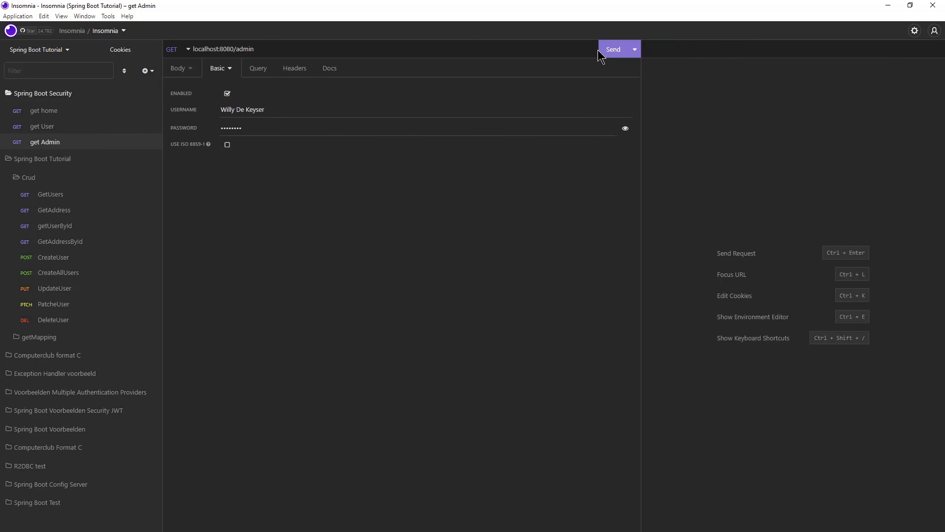
click(614, 49)
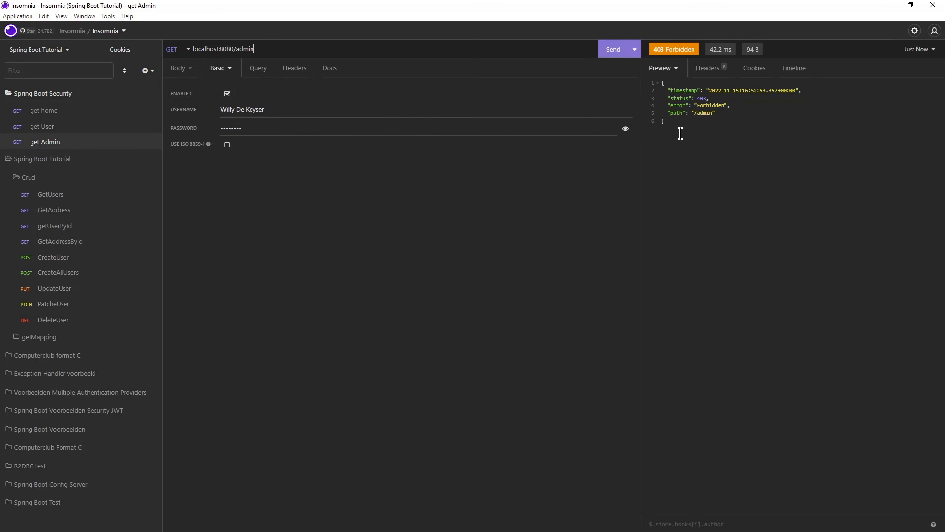